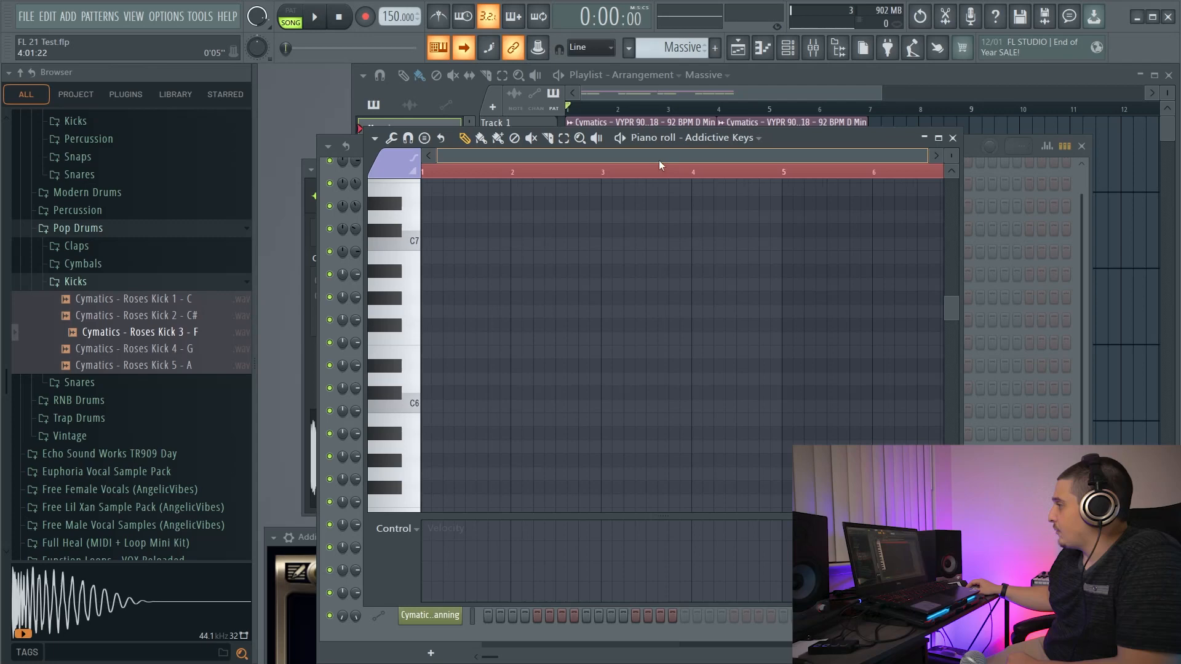
Place one short note near bar one in the empty Addictive Keys pattern and transpose it up then back down.
click(451, 333)
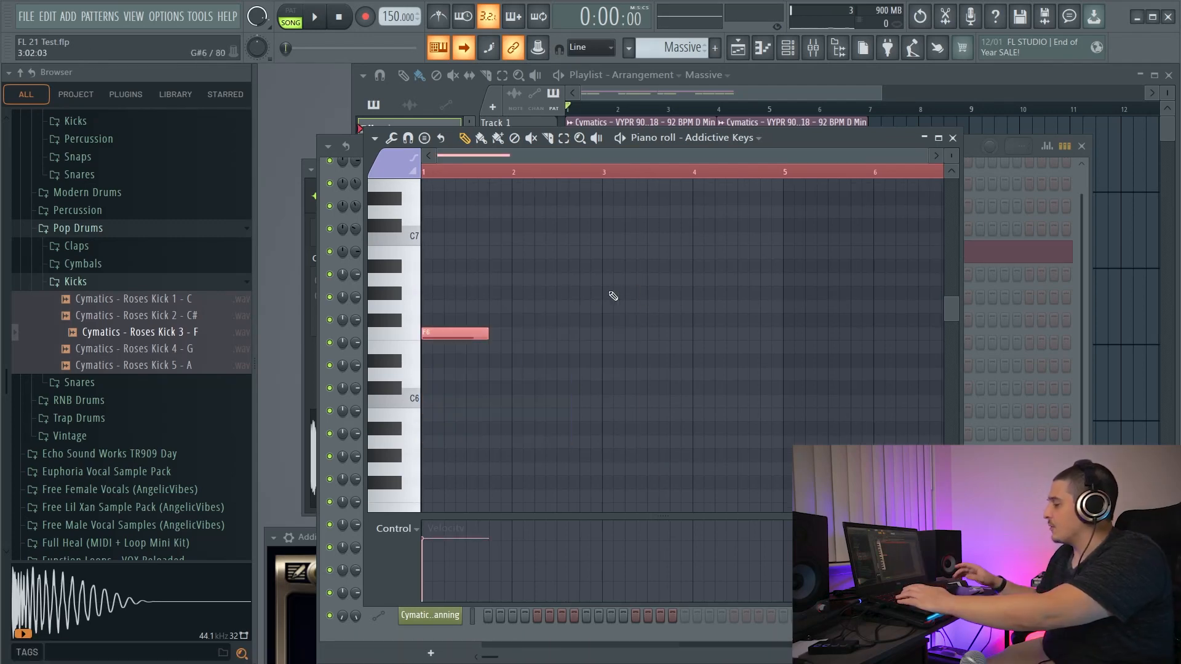
scroll(up, 3)
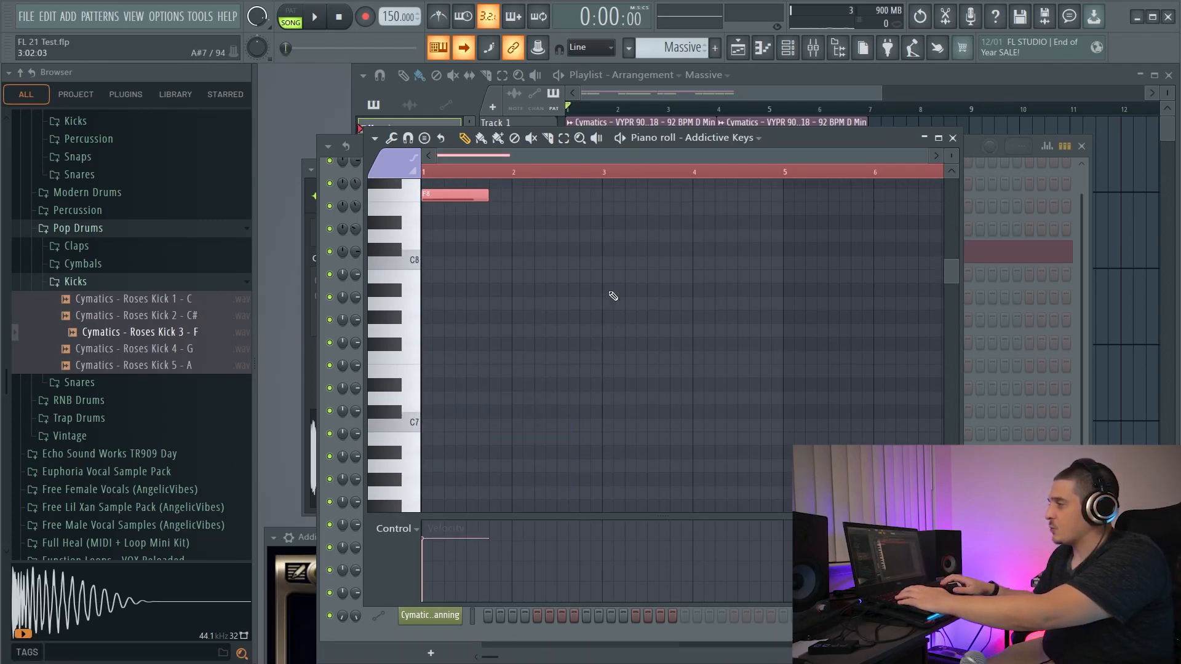
scroll(down, 3)
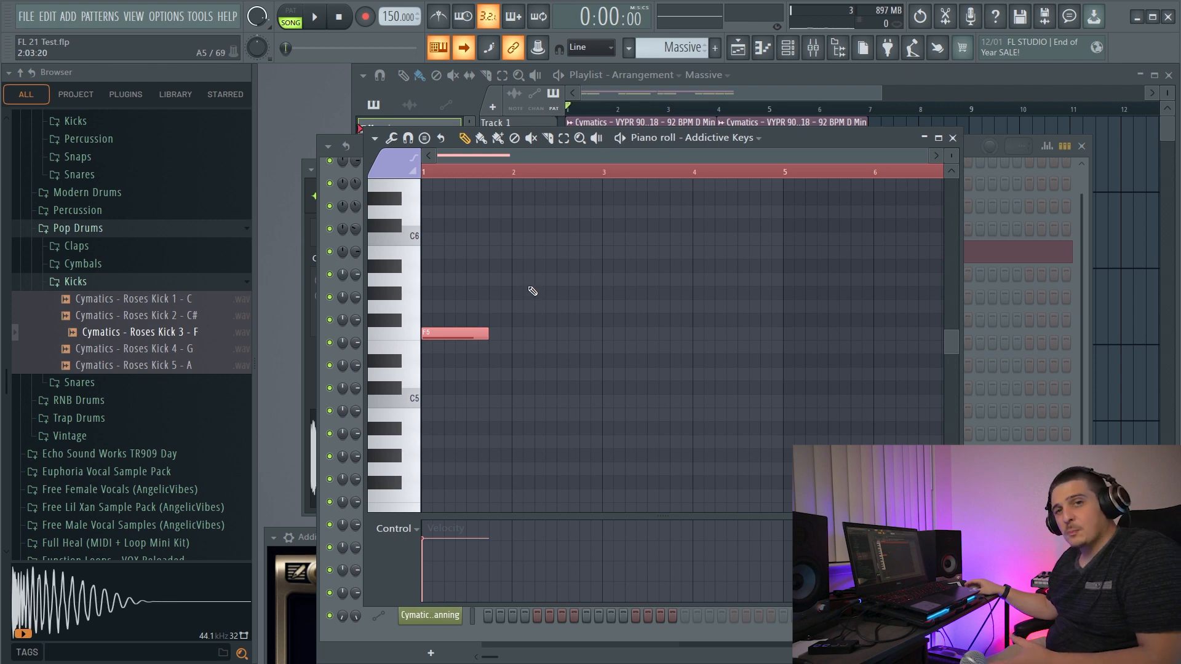
mouse_move(490, 334)
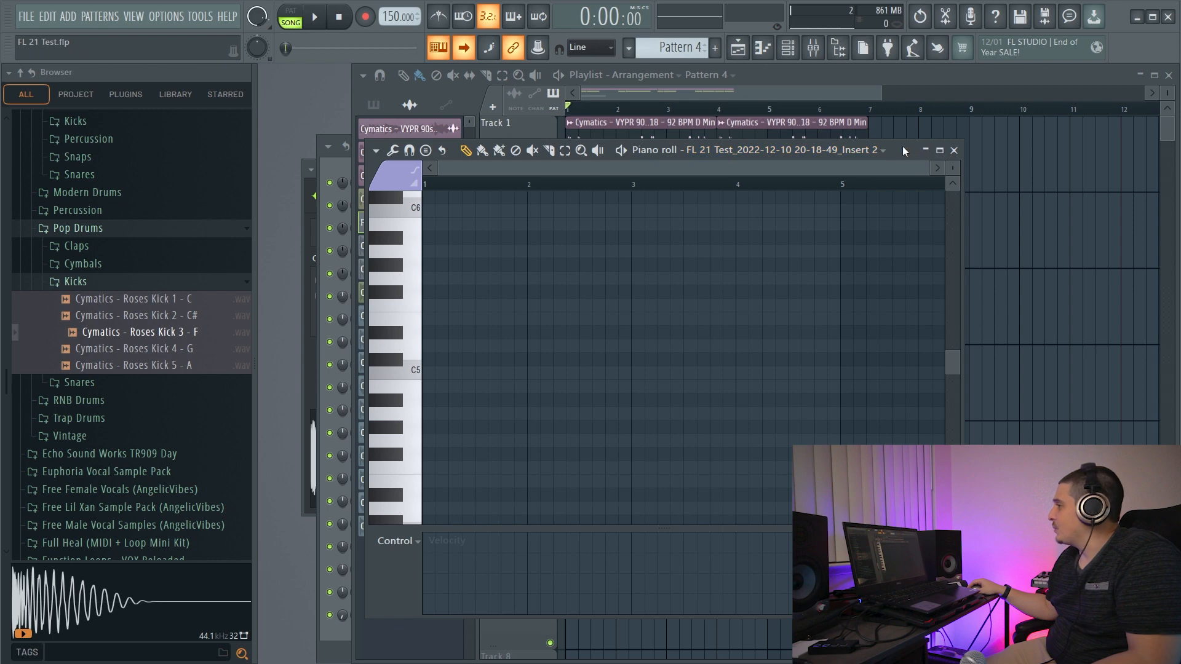
Show the empty Pattern 4 clip in the Addictive Keys piano roll.
click(952, 150)
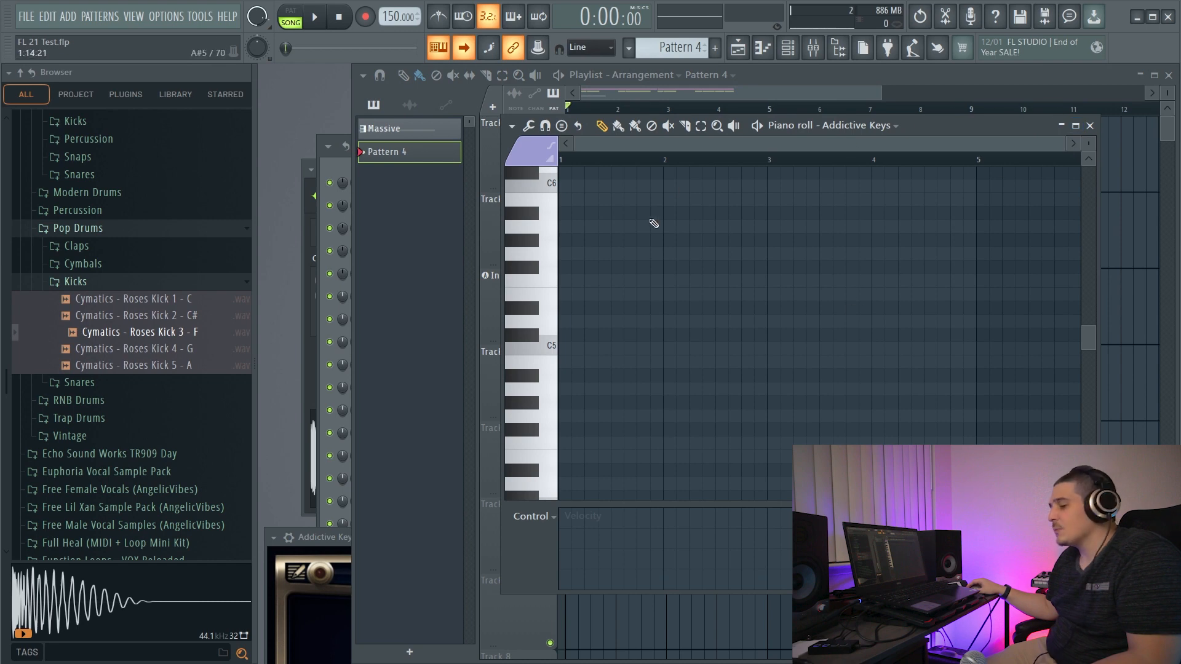
mouse_move(749, 370)
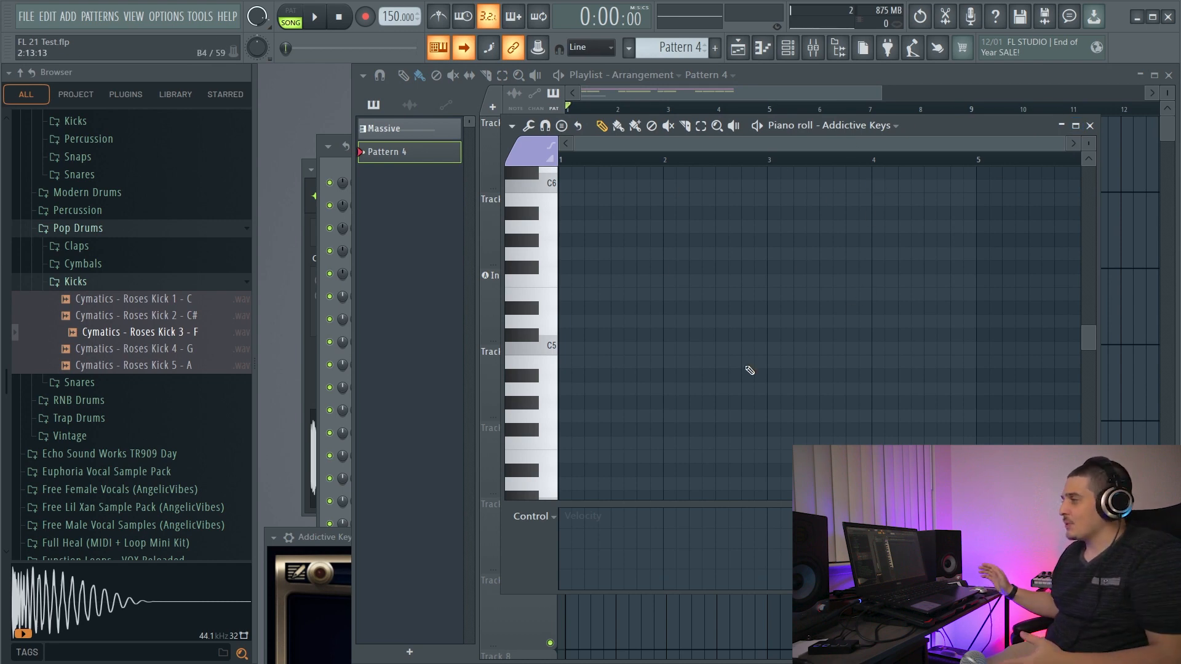